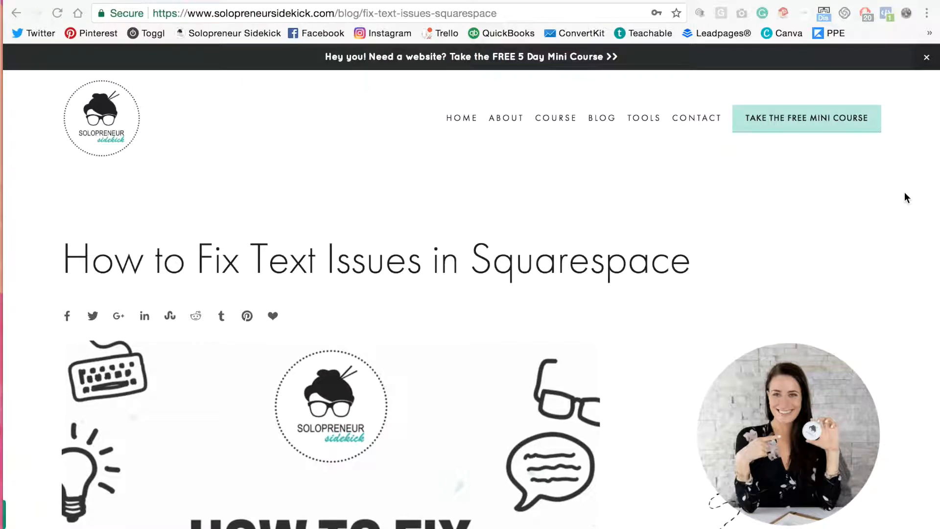
Create a new blog post from Pages > Blog and title it 'BLOG POST TEMPLATE'.
scroll(down, 3)
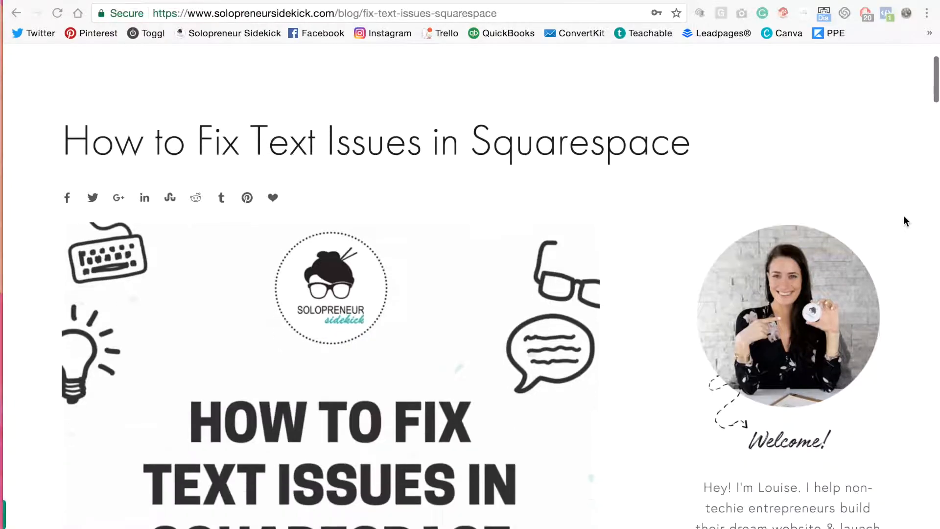
scroll(down, 3)
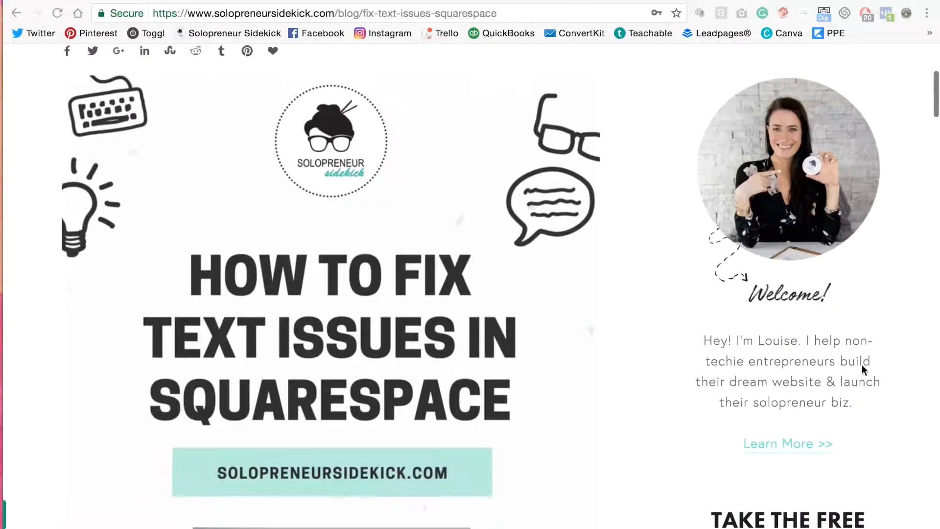
scroll(down, 3)
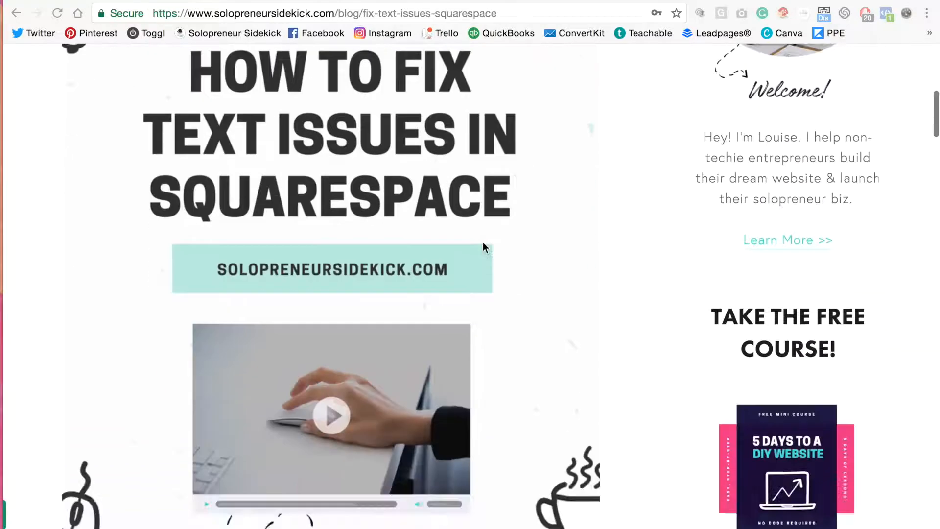
scroll(down, 3)
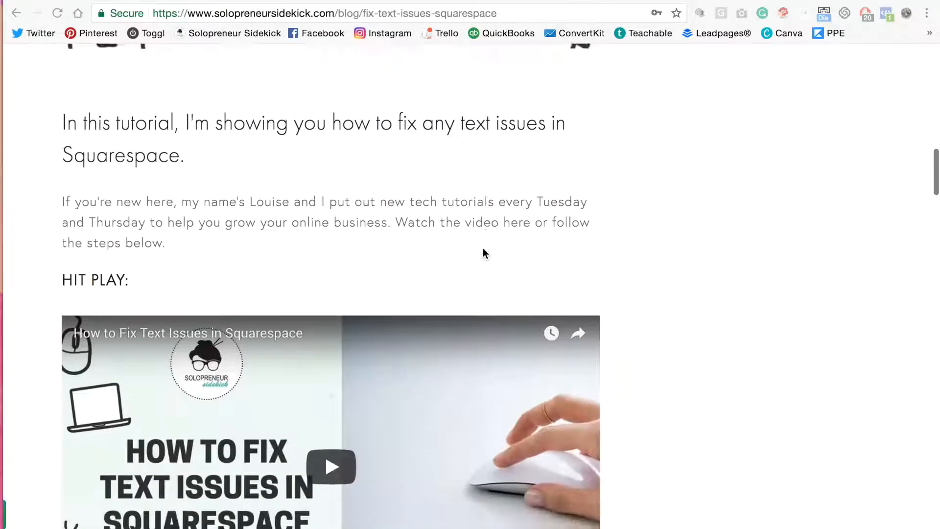
scroll(down, 3)
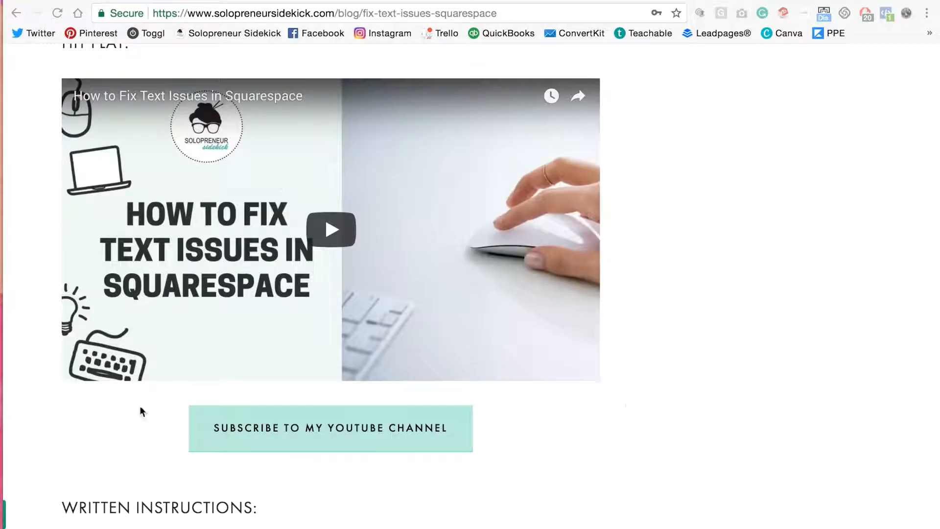
mouse_move(200, 434)
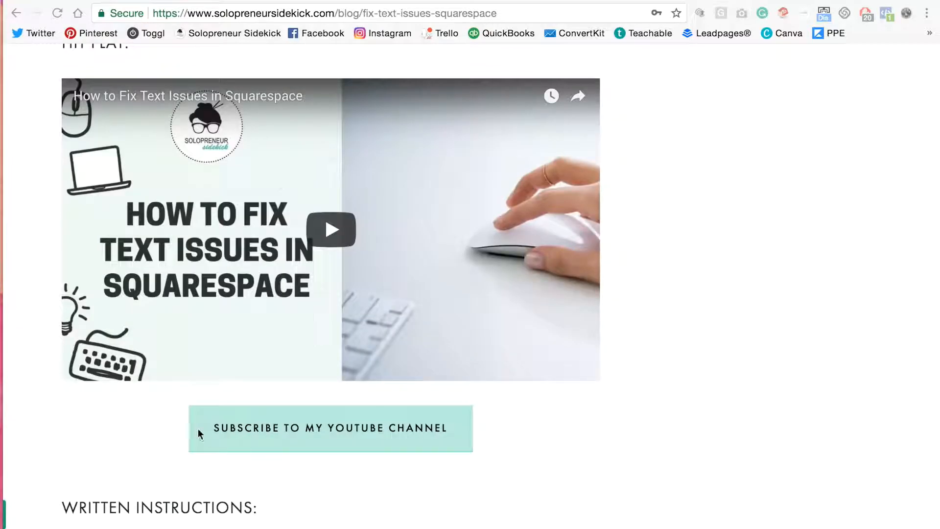
mouse_move(427, 461)
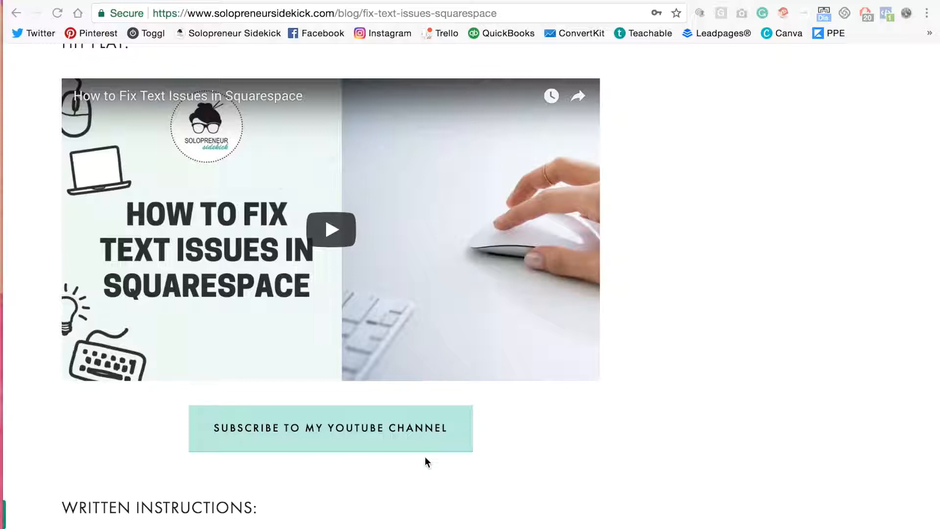
scroll(up, 3)
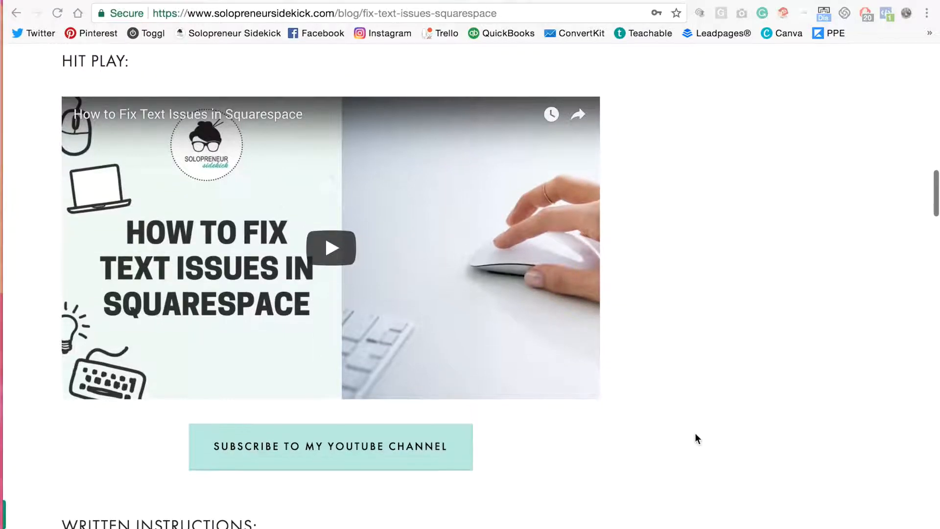
scroll(down, 3)
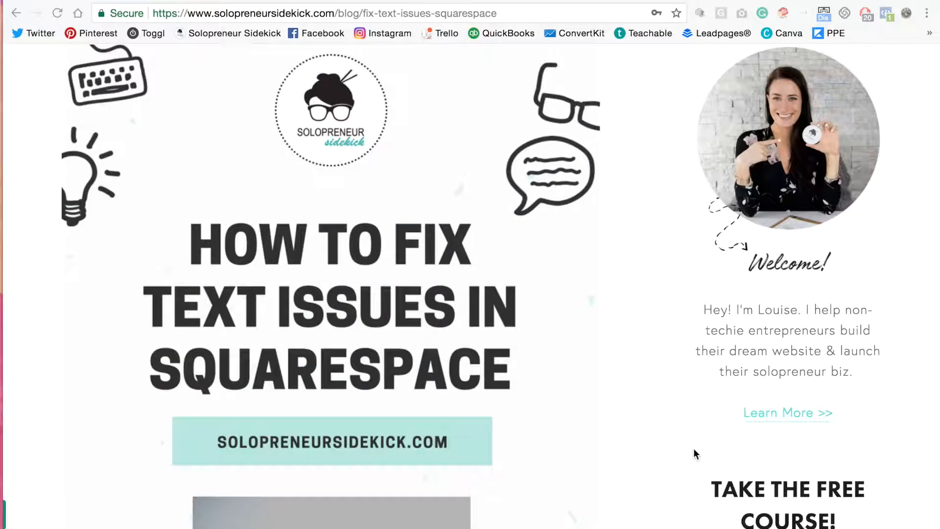
scroll(up, 3)
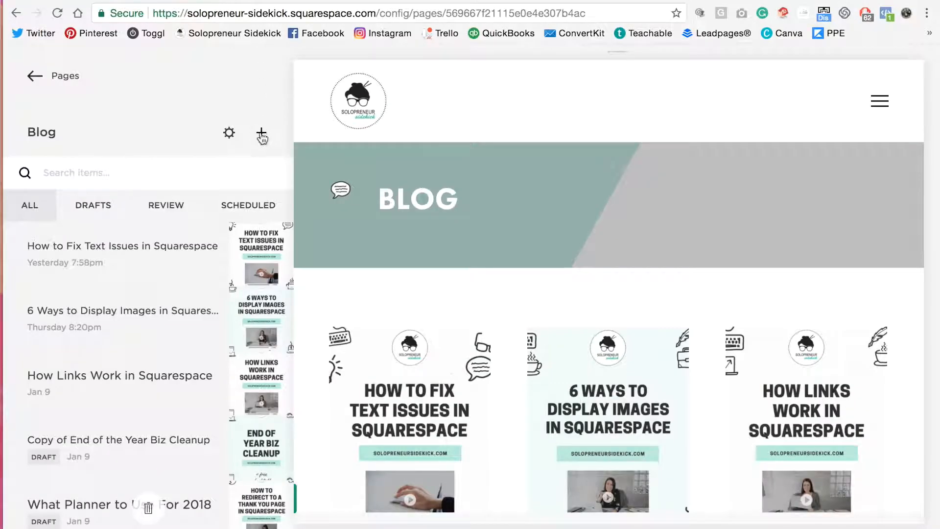
click(262, 133)
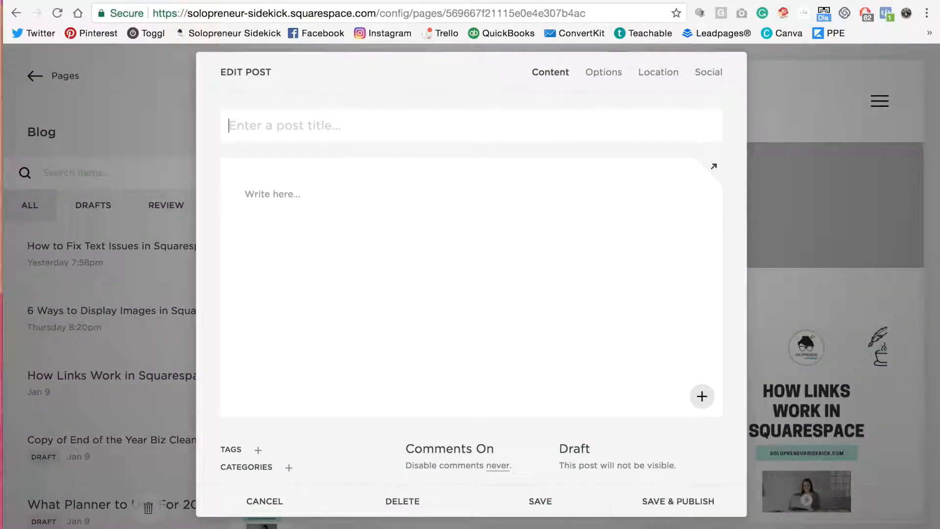
text(BLOG POST TEM)
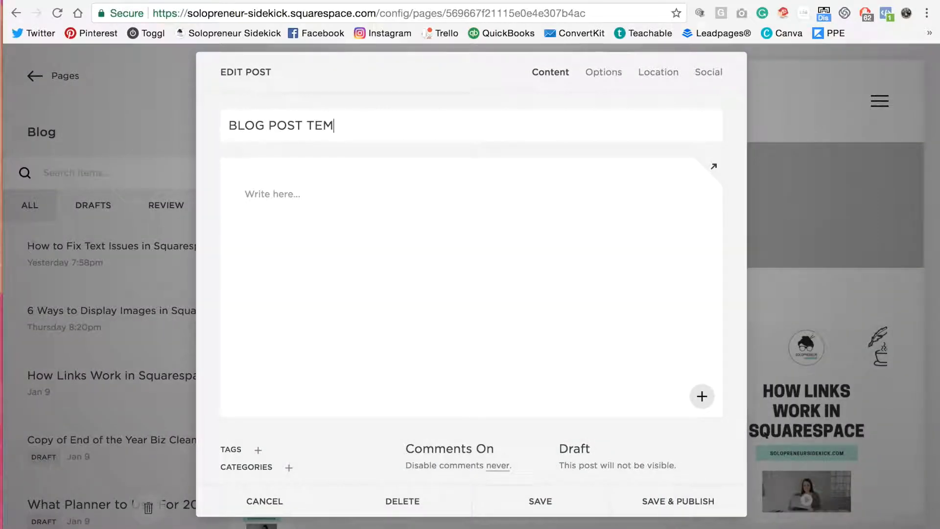
text(PLATE)
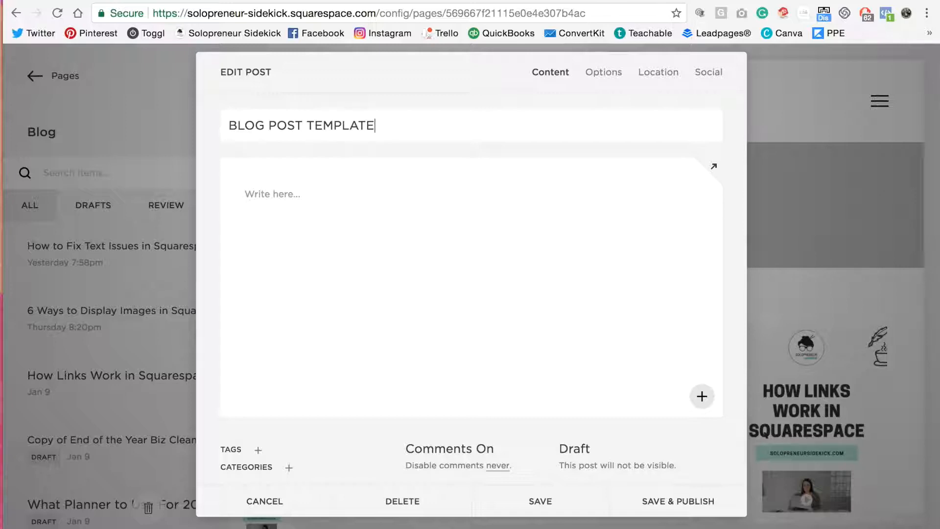
Insert an empty image block, then a 'HEADING' line in Heading 1 style beneath it.
click(701, 397)
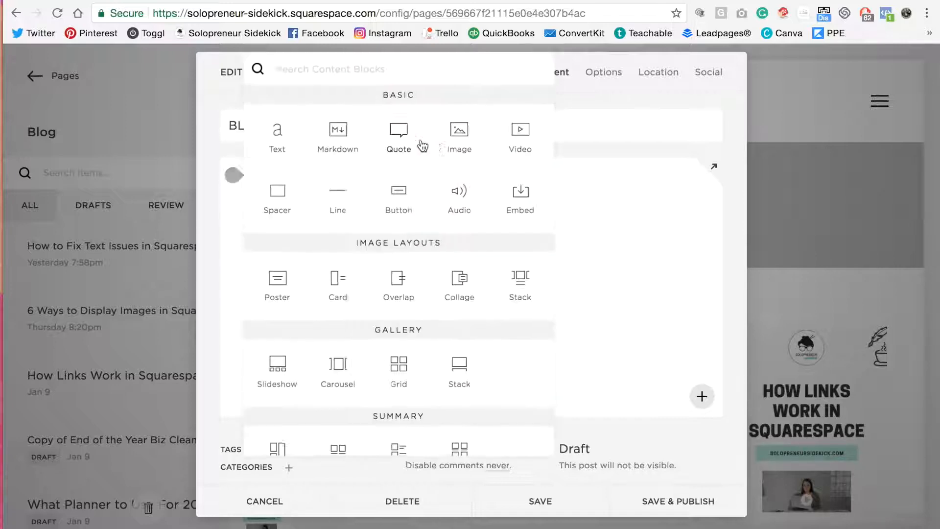
click(458, 127)
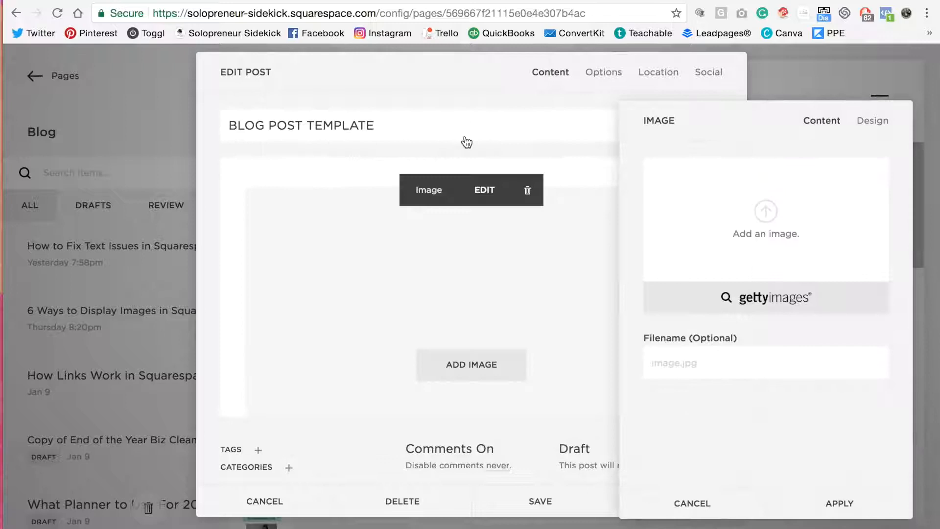
click(839, 503)
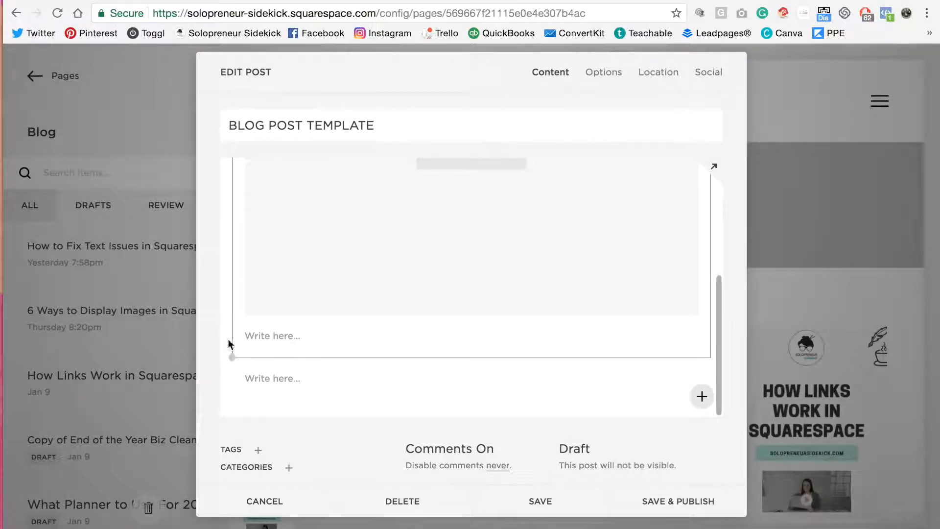
click(702, 397)
text(HEADING)
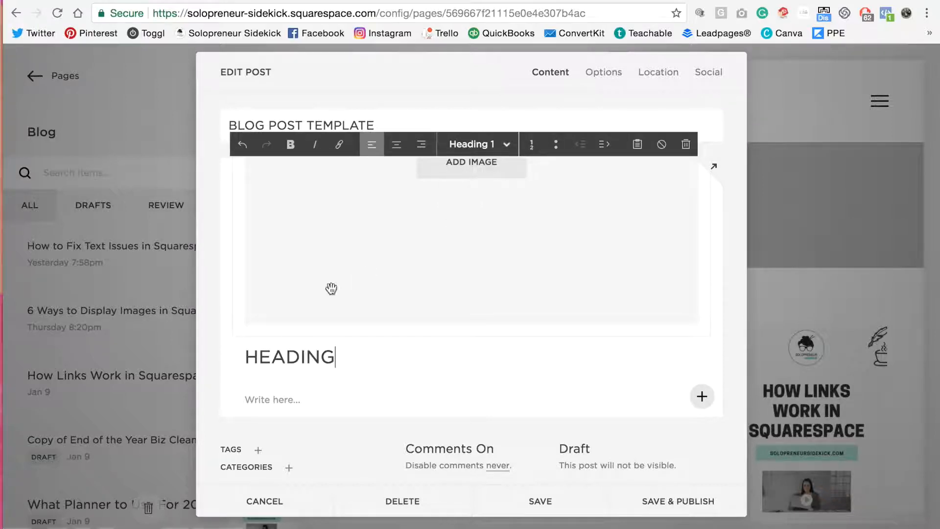
Insert a video block under the heading, leaving its URL empty.
click(702, 396)
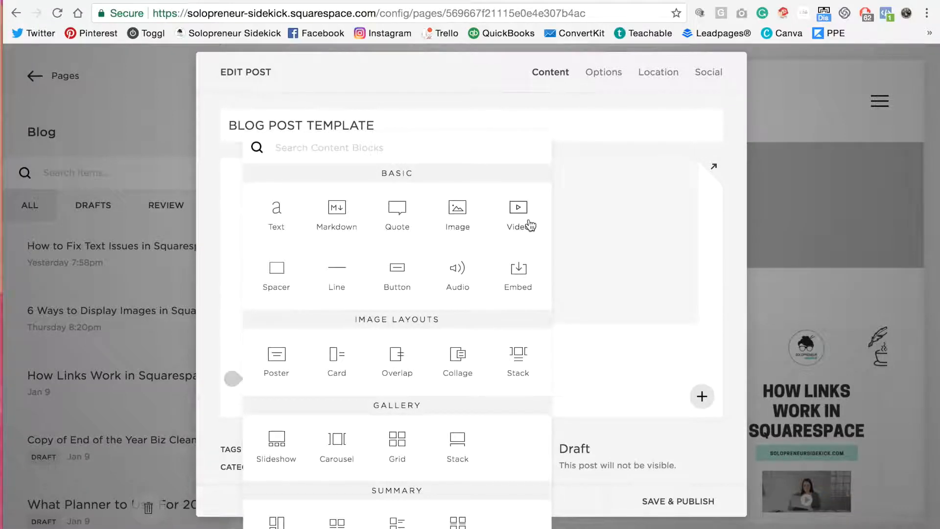
click(517, 207)
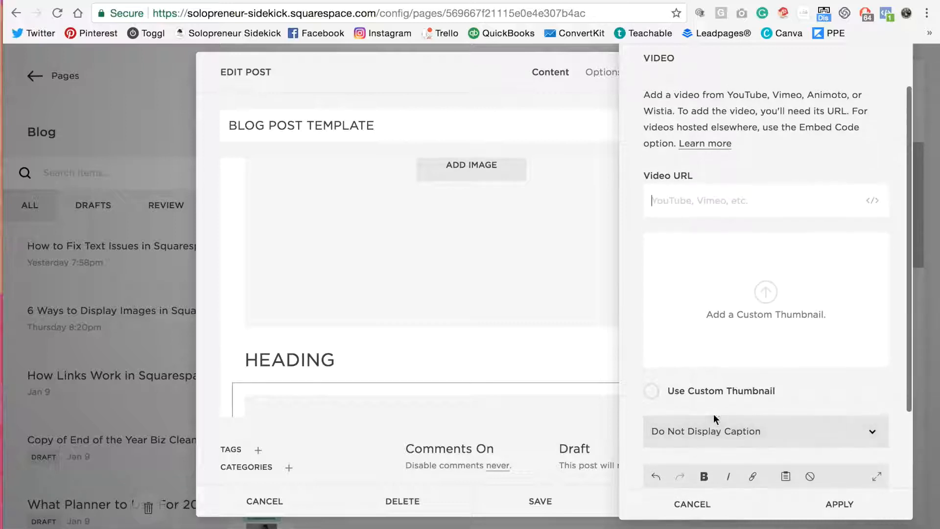
mouse_move(755, 293)
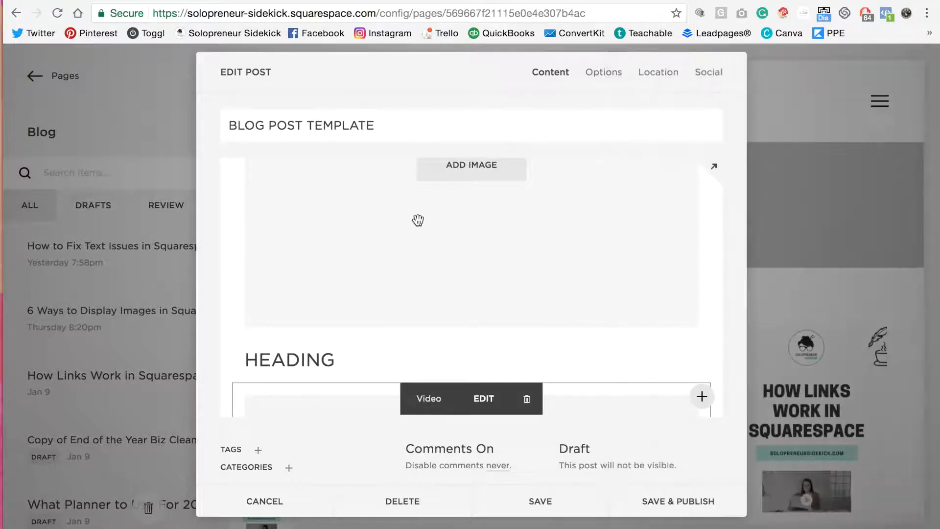
scroll(down, 3)
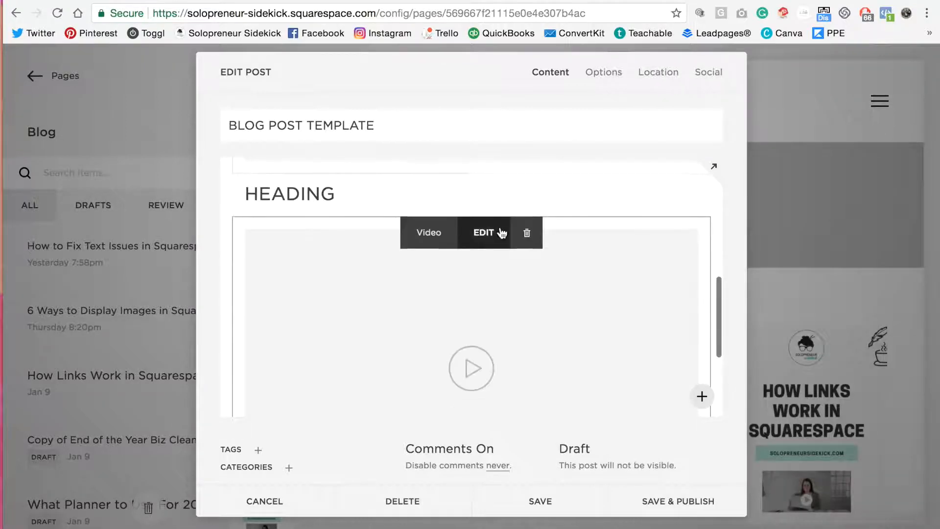
Add a 'SUBSCRIBE TO MY YOUTUBE CHANNEL' button linking to the YouTube channel in a new window.
click(702, 396)
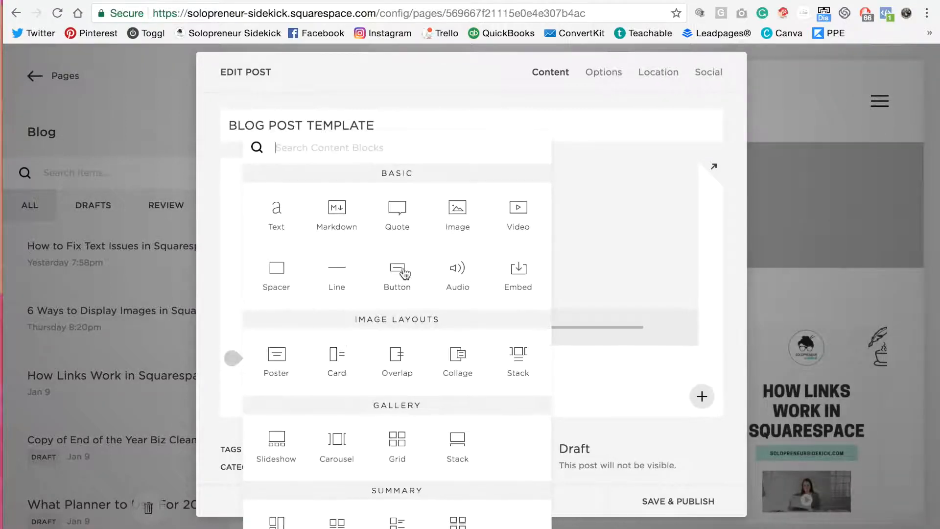
click(397, 268)
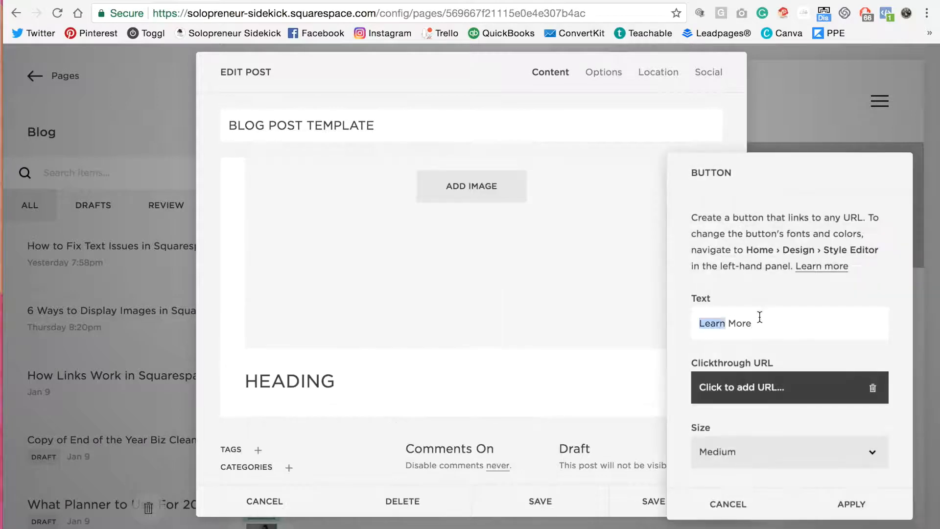
text(SUBSC)
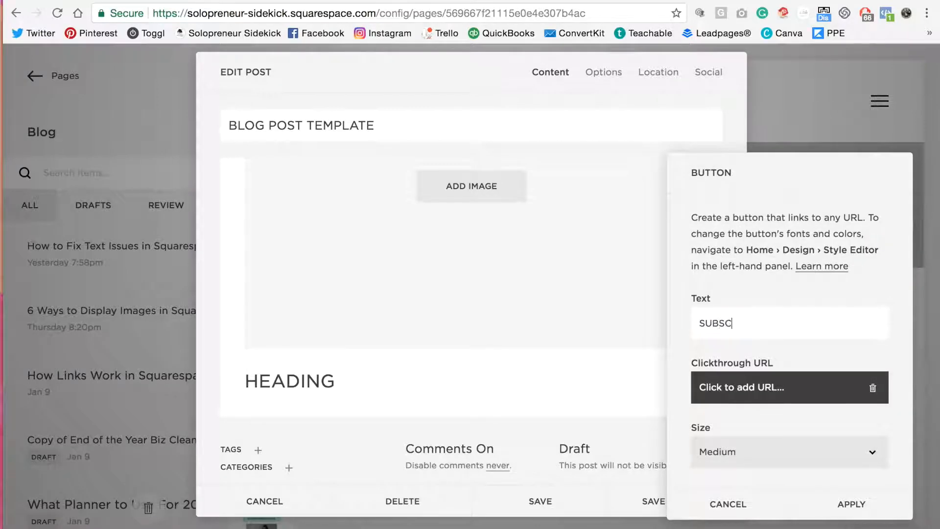
text(RIBE)
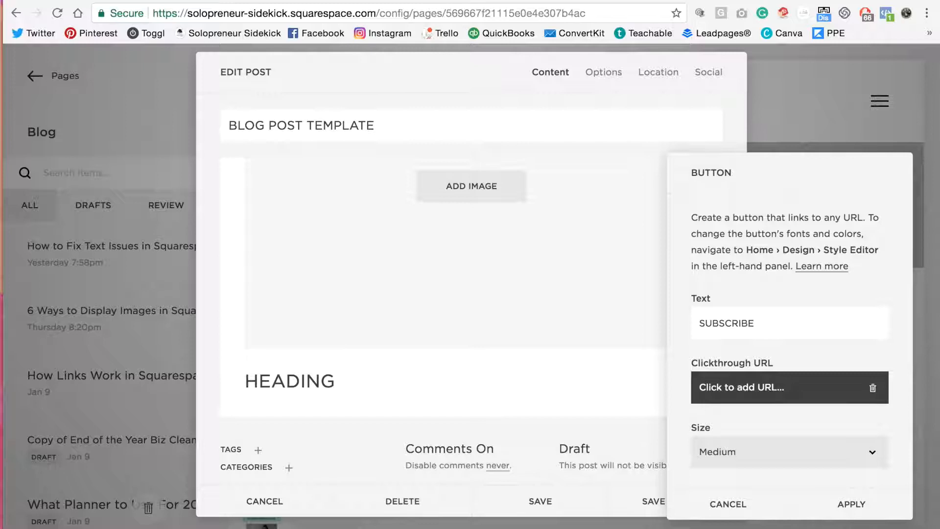
text(TO MY YOUTUBE)
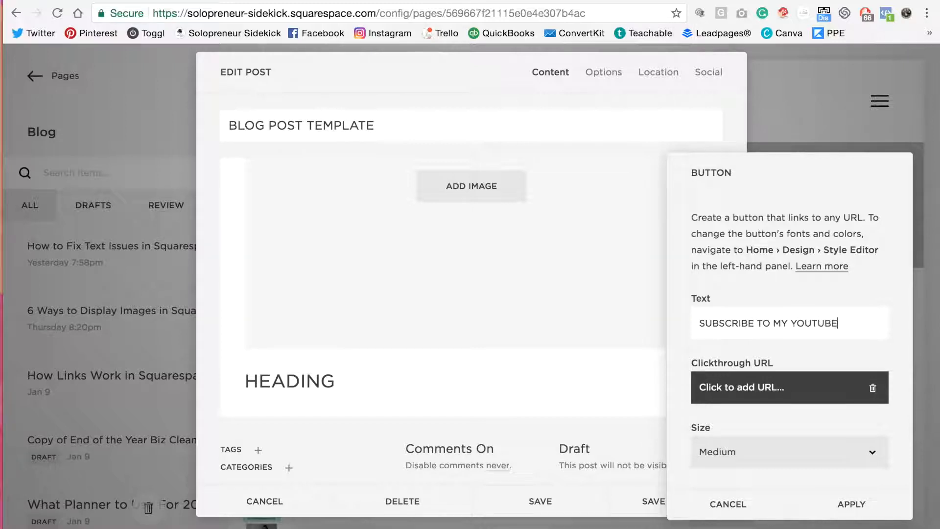
text(CHANNEL)
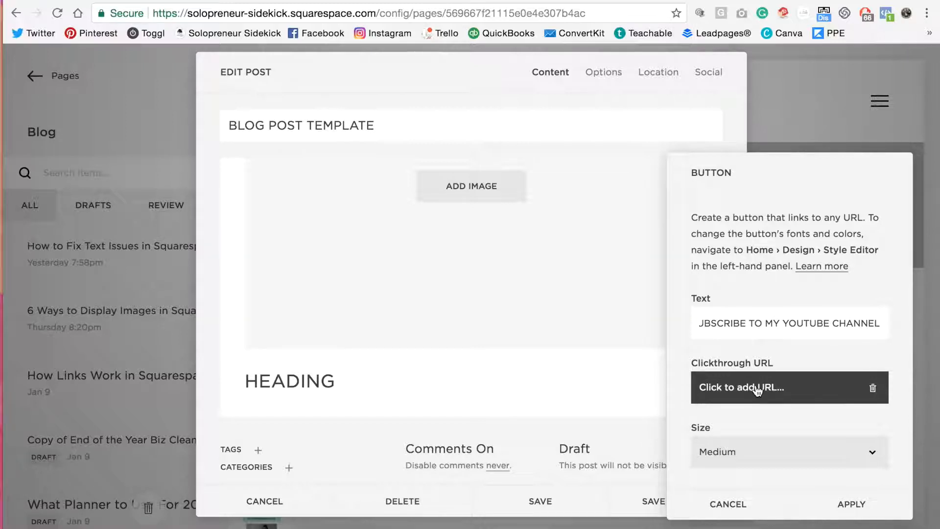
click(758, 388)
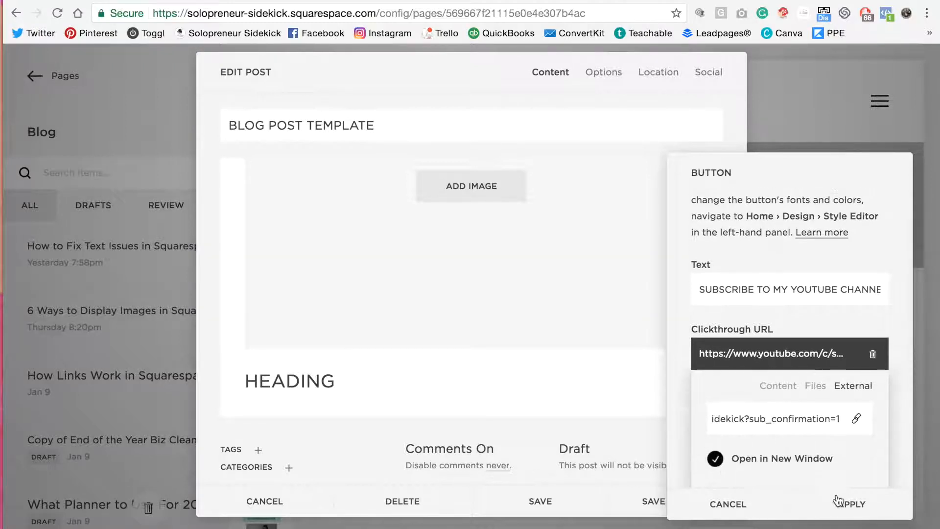
click(851, 502)
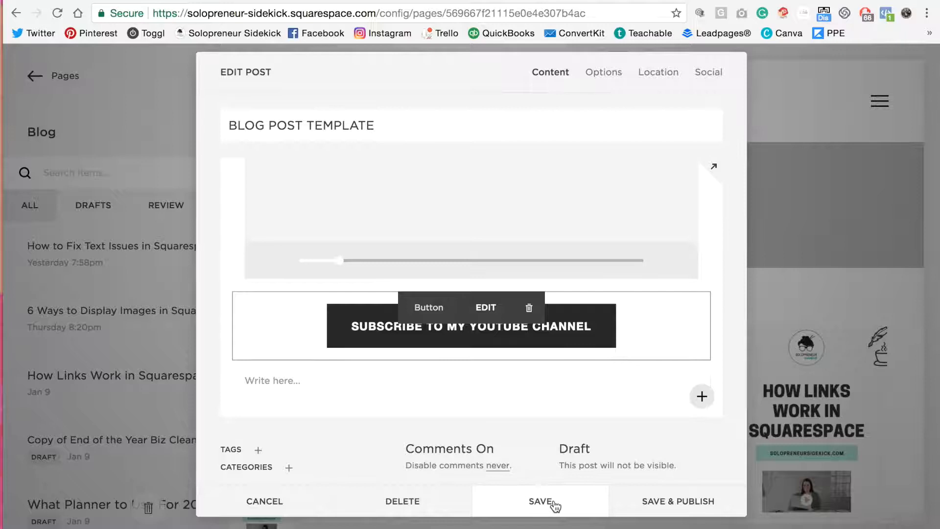
Save the post as a draft so BLOG POST TEMPLATE tops the blog list.
click(539, 501)
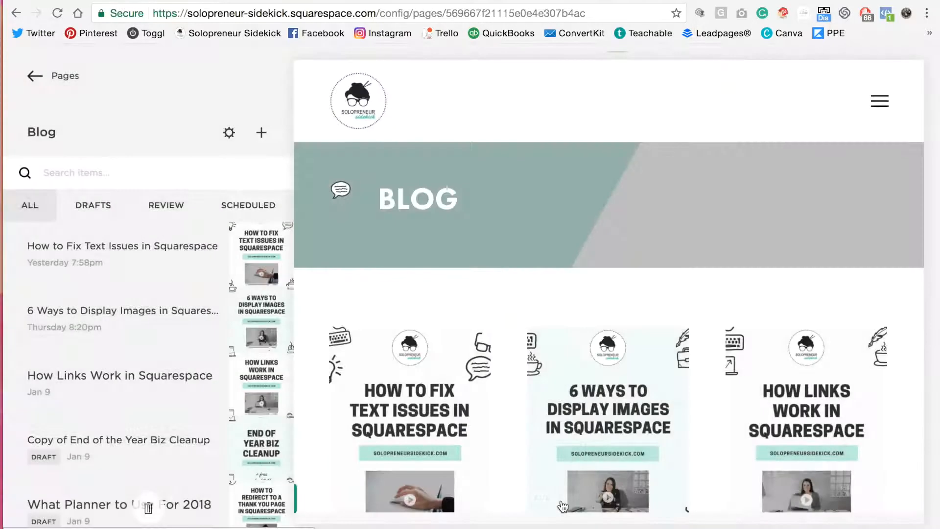
click(260, 132)
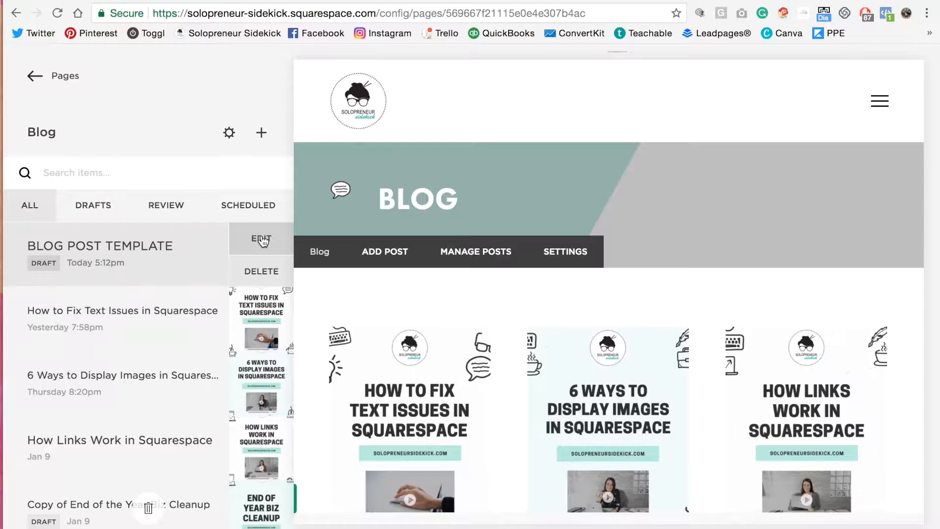
Duplicate BLOG POST TEMPLATE, open the copy and replace its title with 'TITLE'.
click(260, 239)
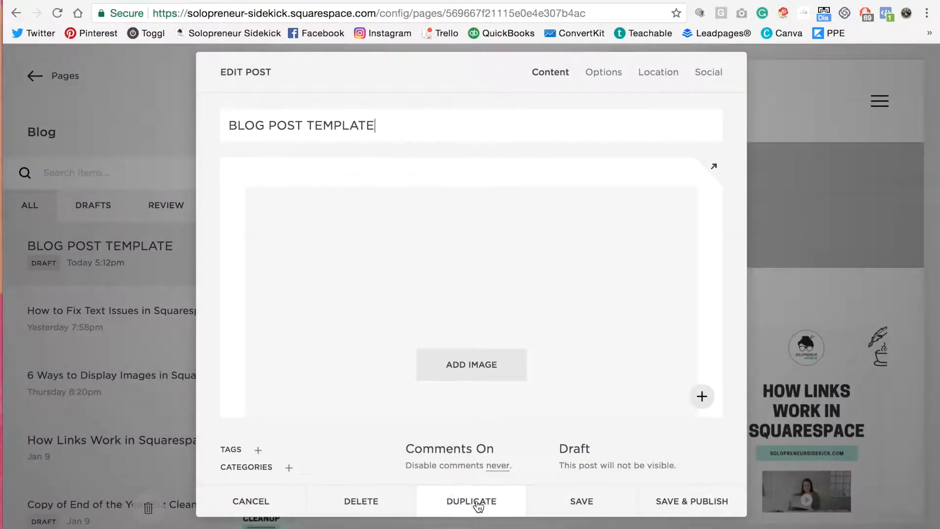
click(251, 500)
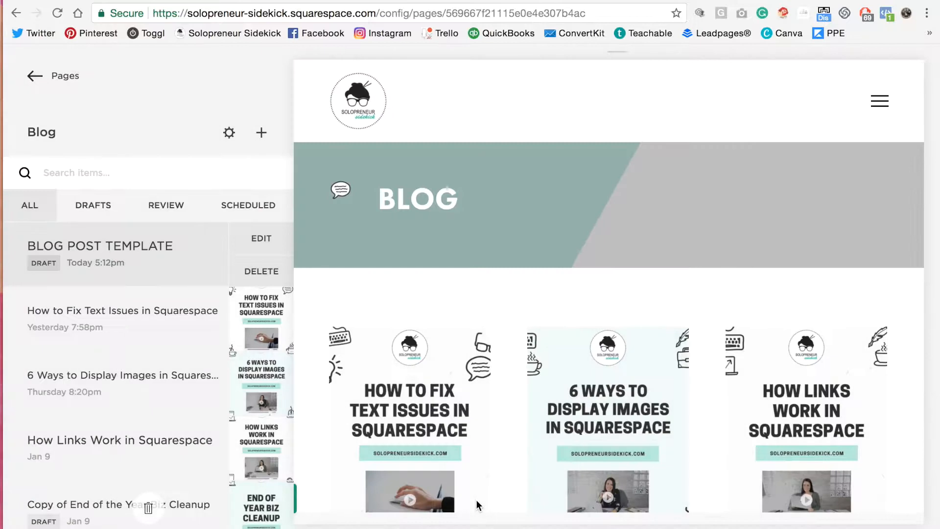
click(261, 238)
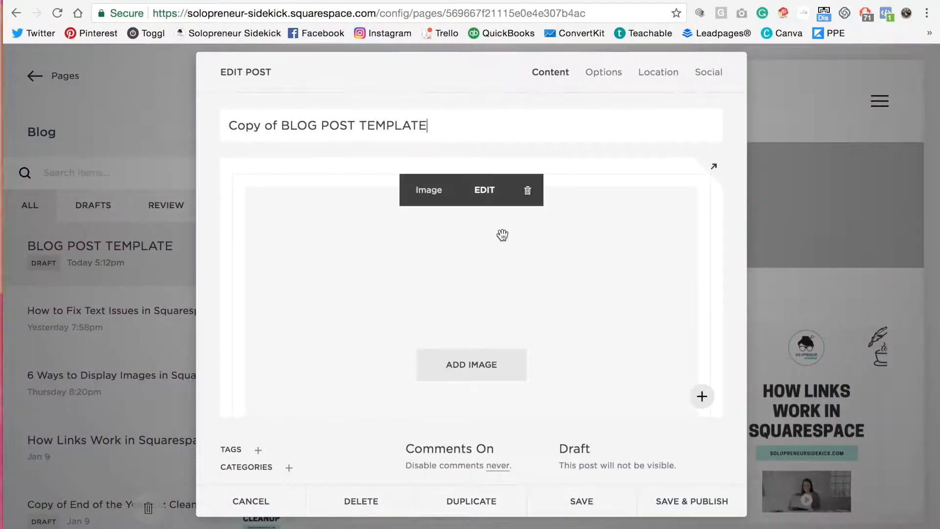
triple_click(327, 125)
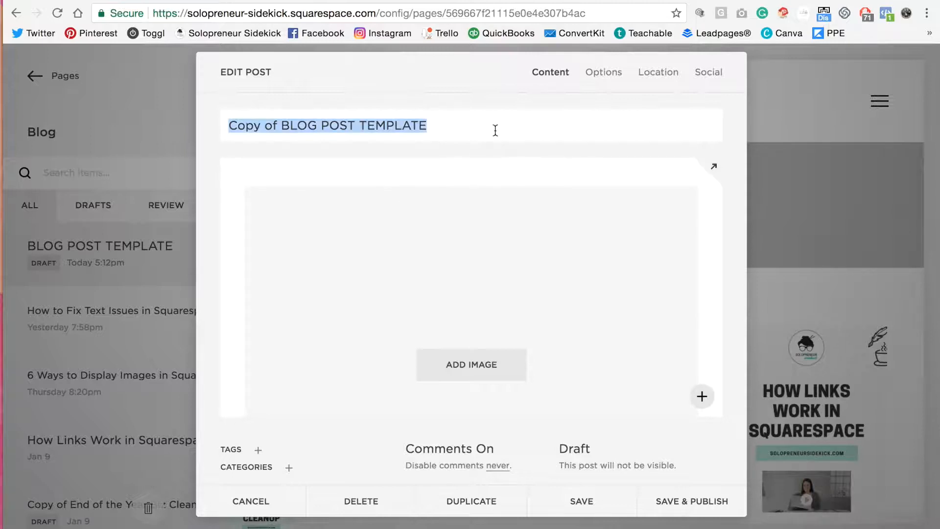
text(TITLE)
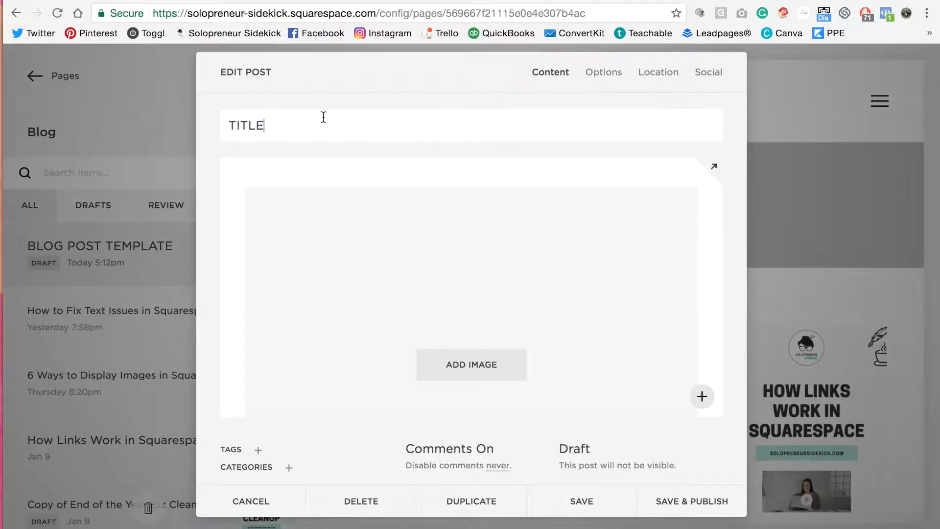
scroll(down, 3)
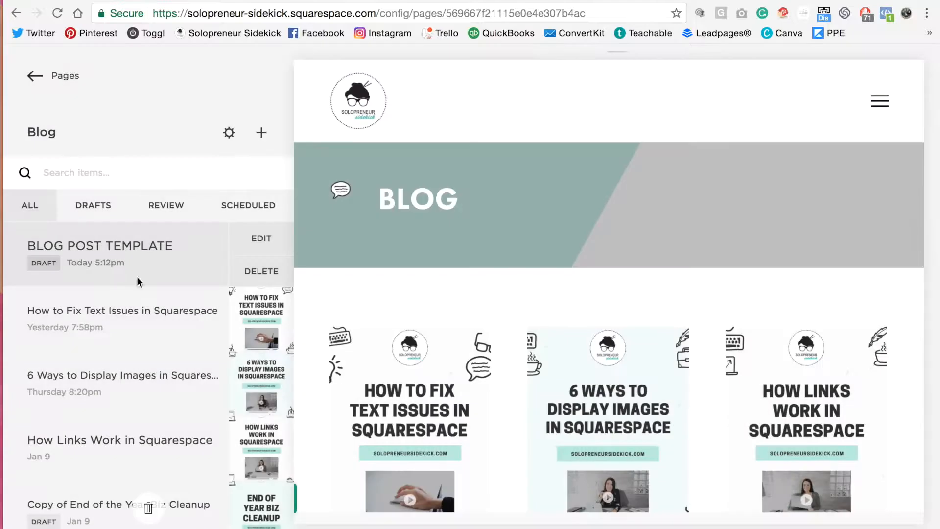
Scroll through the older Blog Post Template draft's image, video, subscribe button and About Me blocks.
scroll(down, 3)
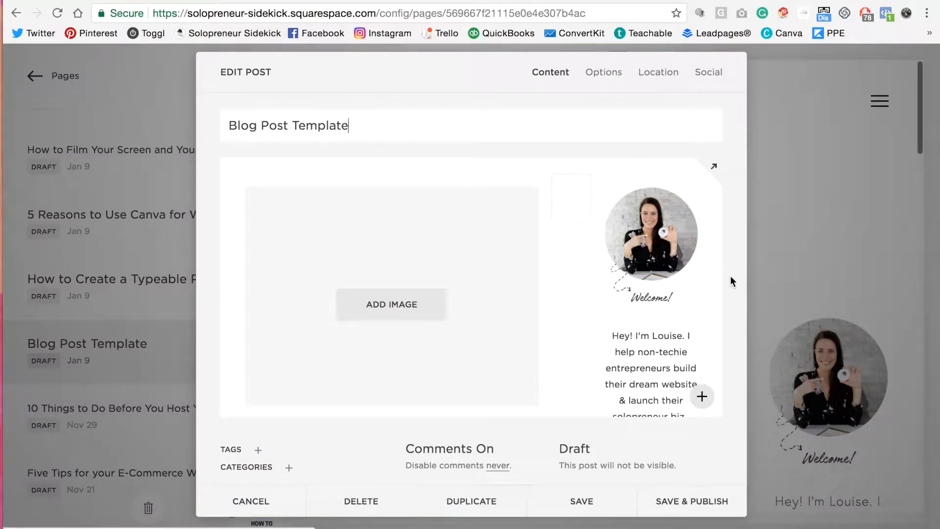
scroll(down, 3)
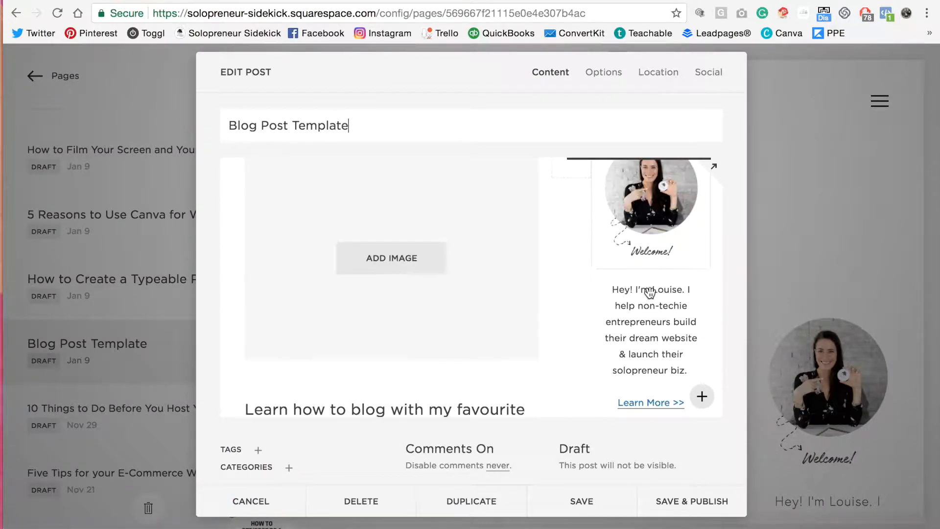
scroll(down, 3)
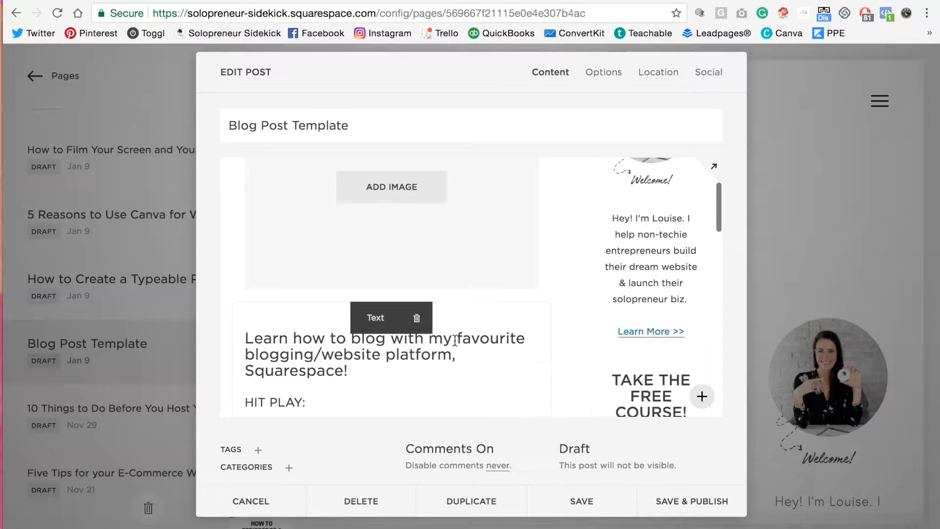
scroll(down, 3)
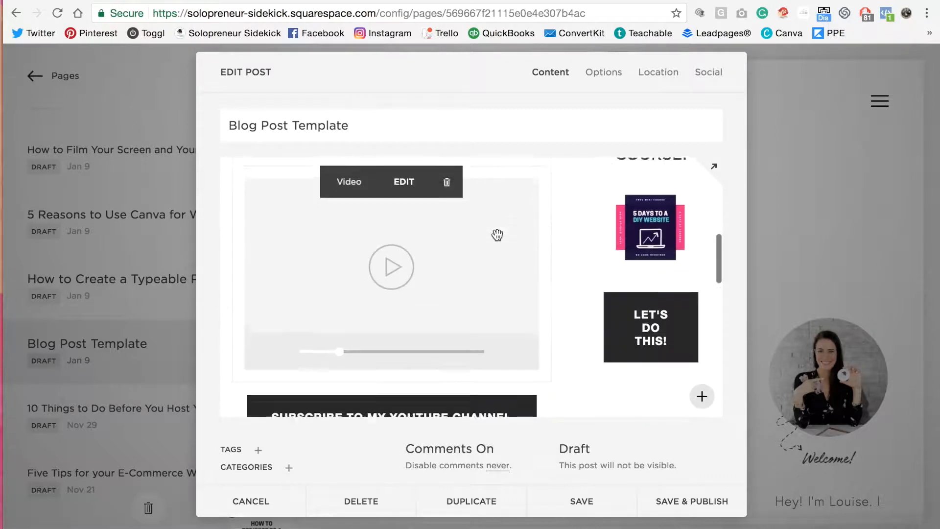
scroll(down, 3)
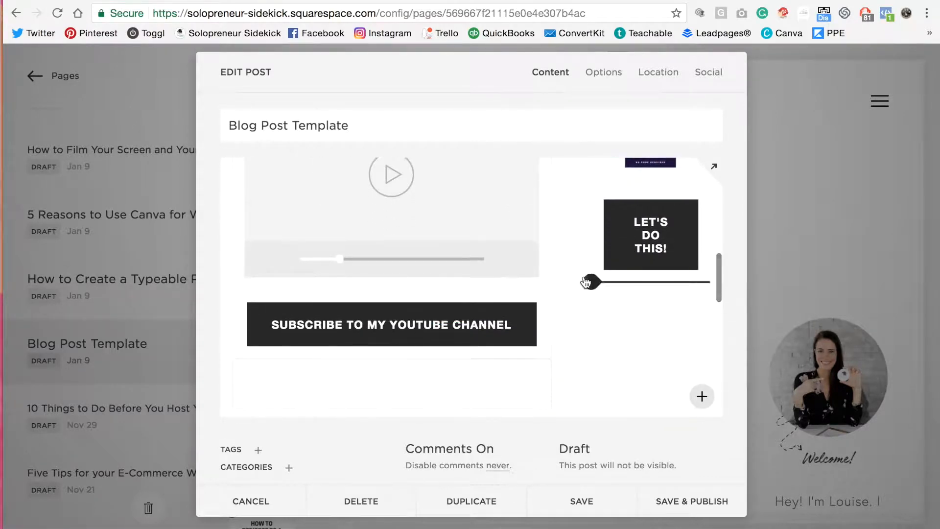
scroll(up, 3)
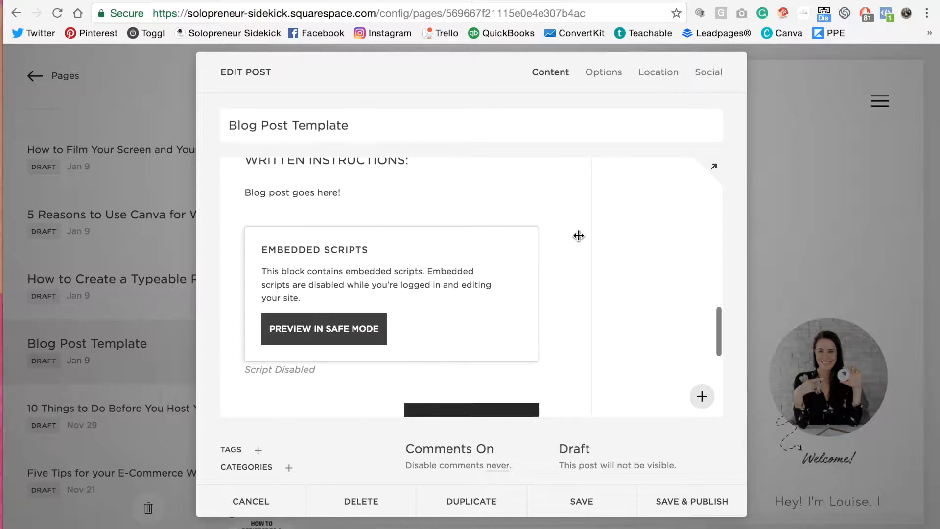
scroll(up, 3)
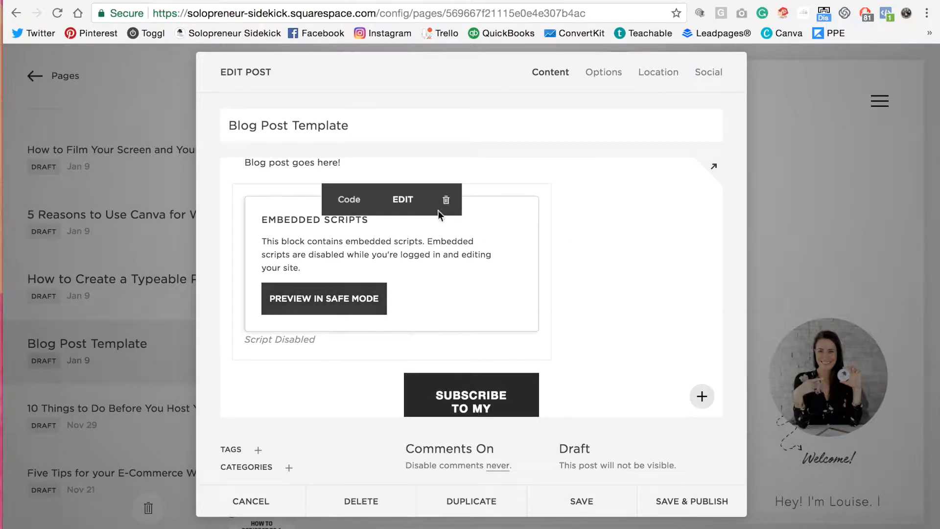
mouse_move(339, 255)
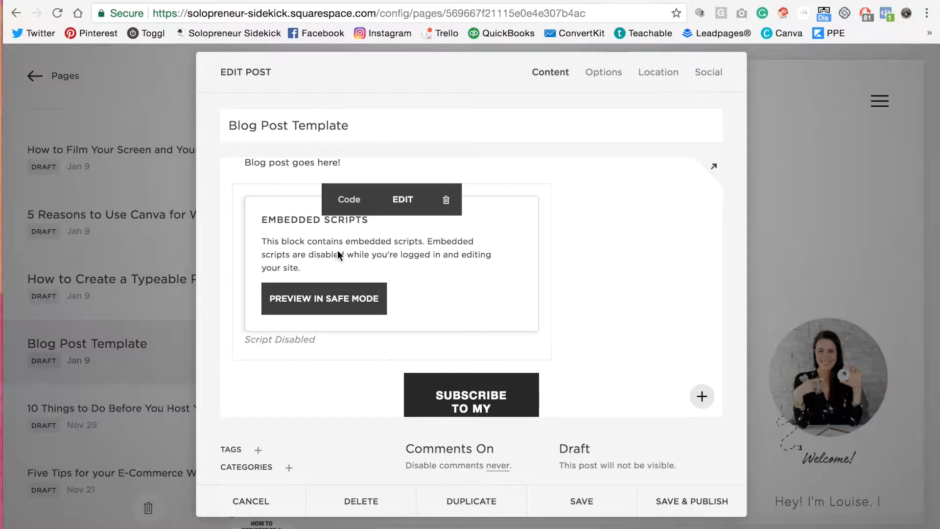
scroll(down, 3)
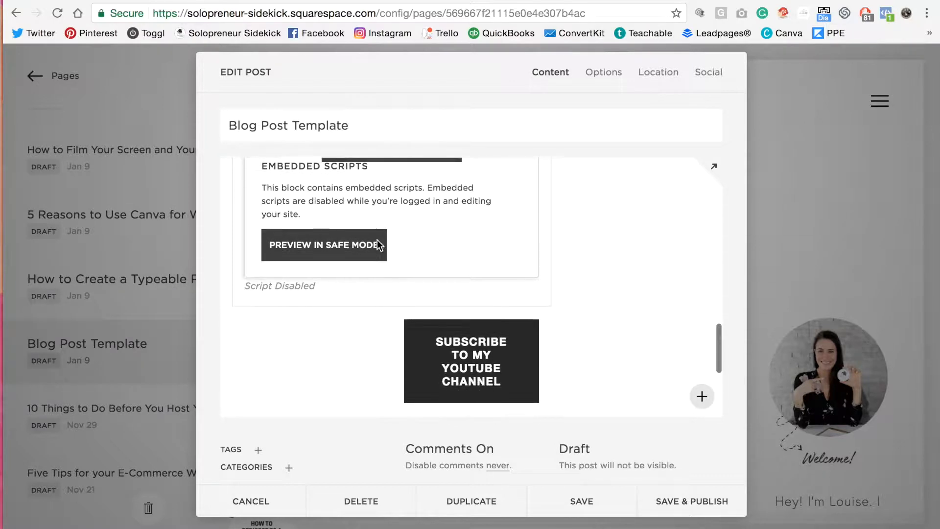
scroll(down, 3)
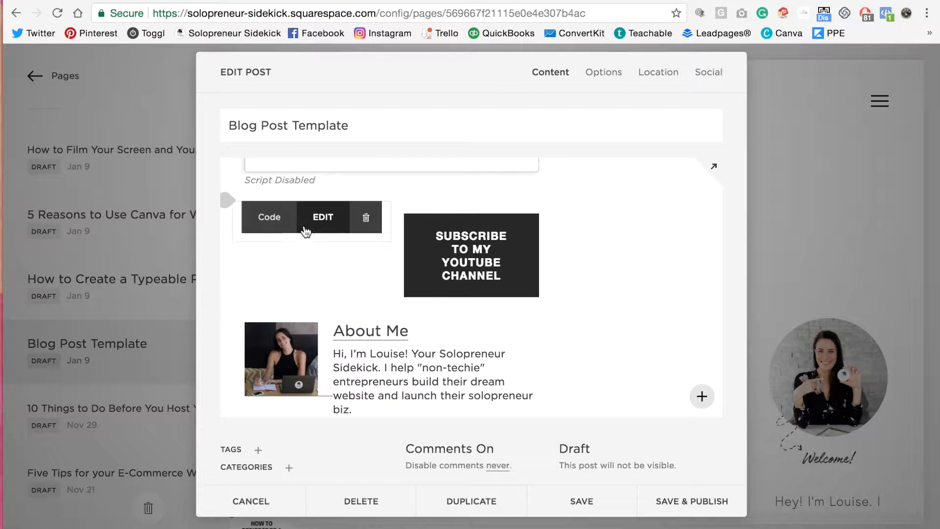
mouse_move(324, 222)
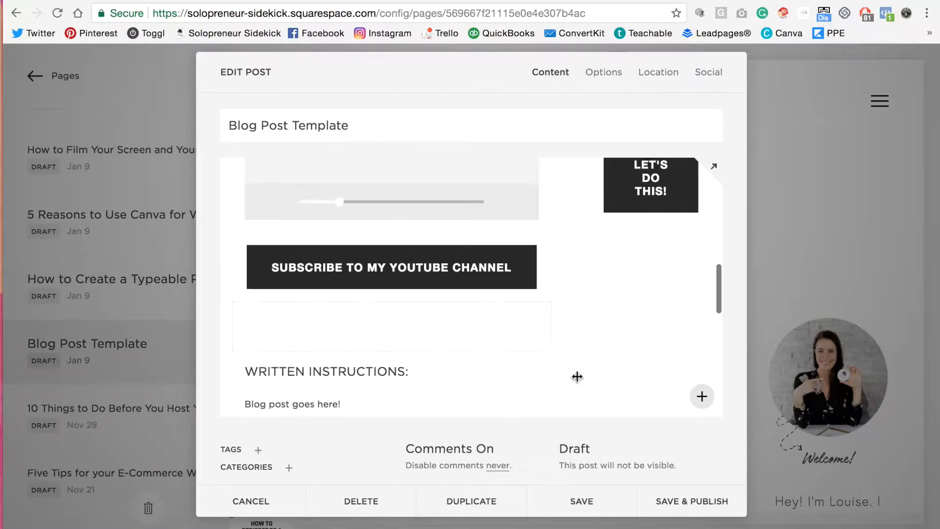
scroll(up, 3)
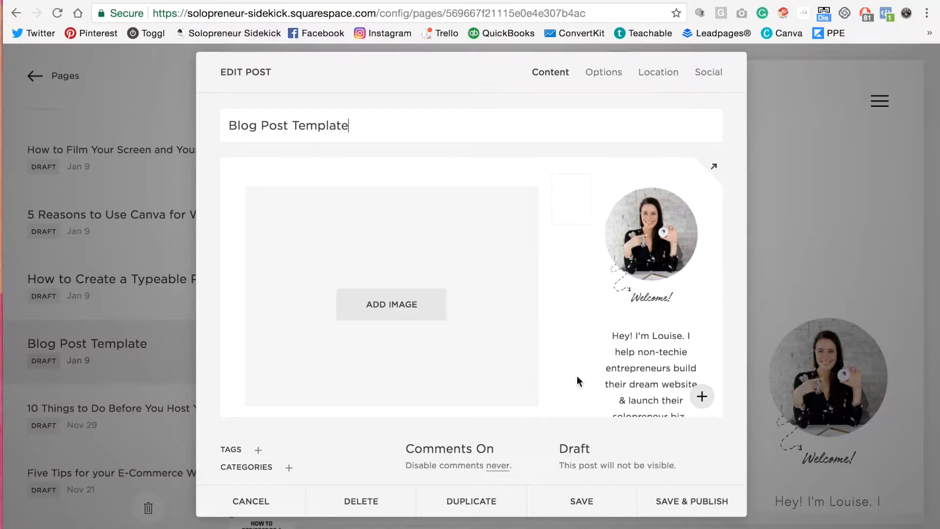